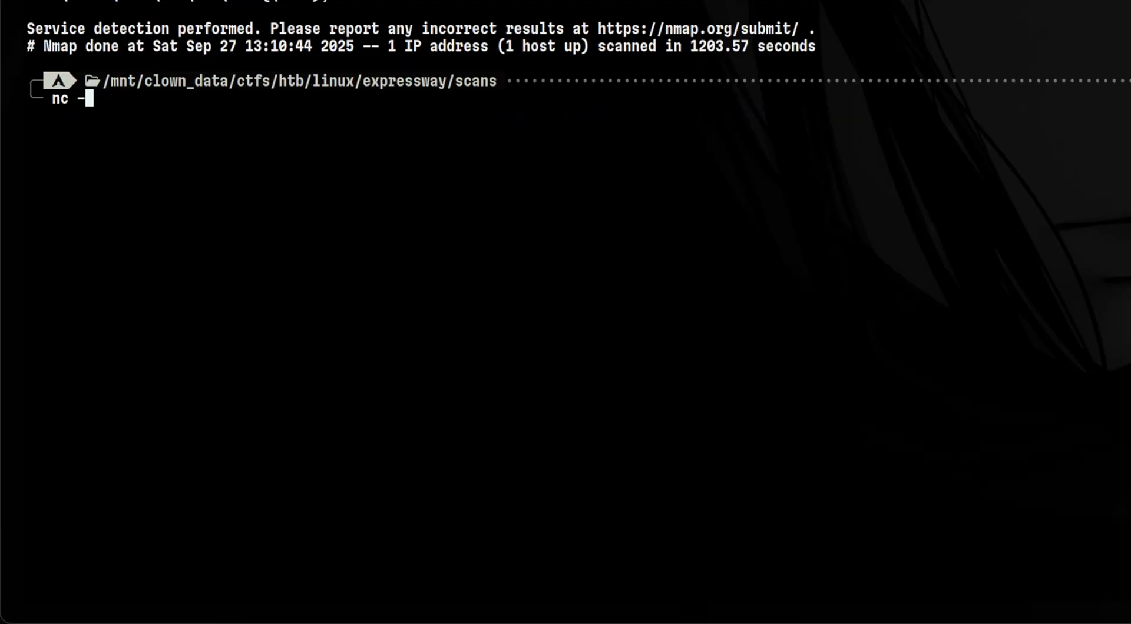
Probe htb-expressway port 600 over UDP with netcat (-uv).
{"action": "type", "text": "uv htb-expressway 600"}
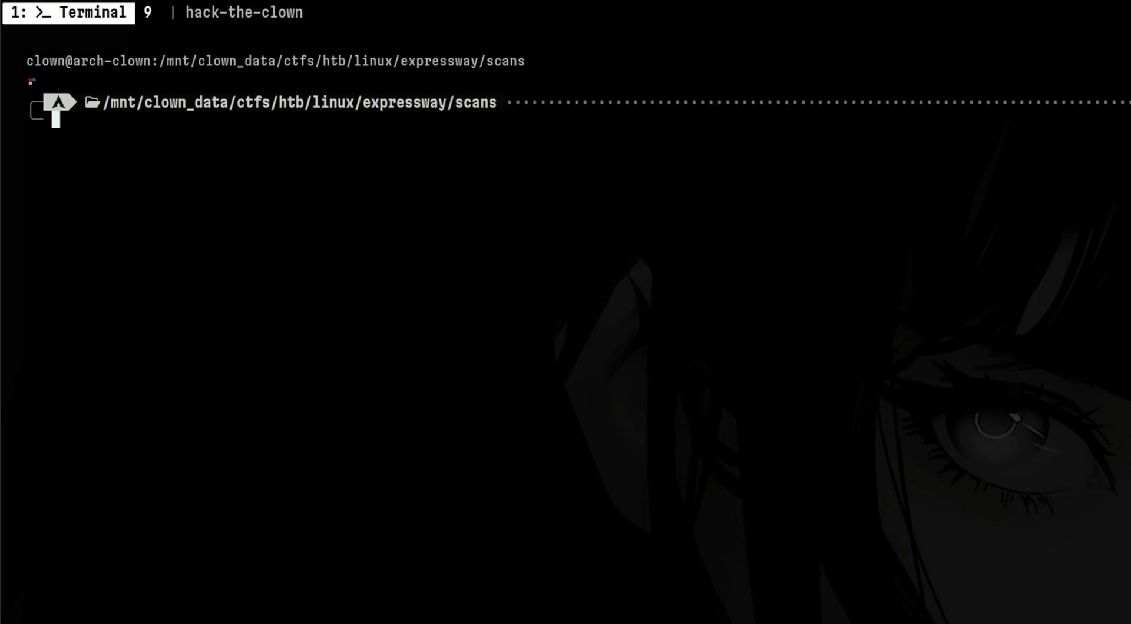
Capture the aggressive-mode handshake and PSK hash with ike-scan, highlighting the 3DES settings.
{"action": "type", "text": "sudo ike-scan -A --pskcrack htb-expressway"}
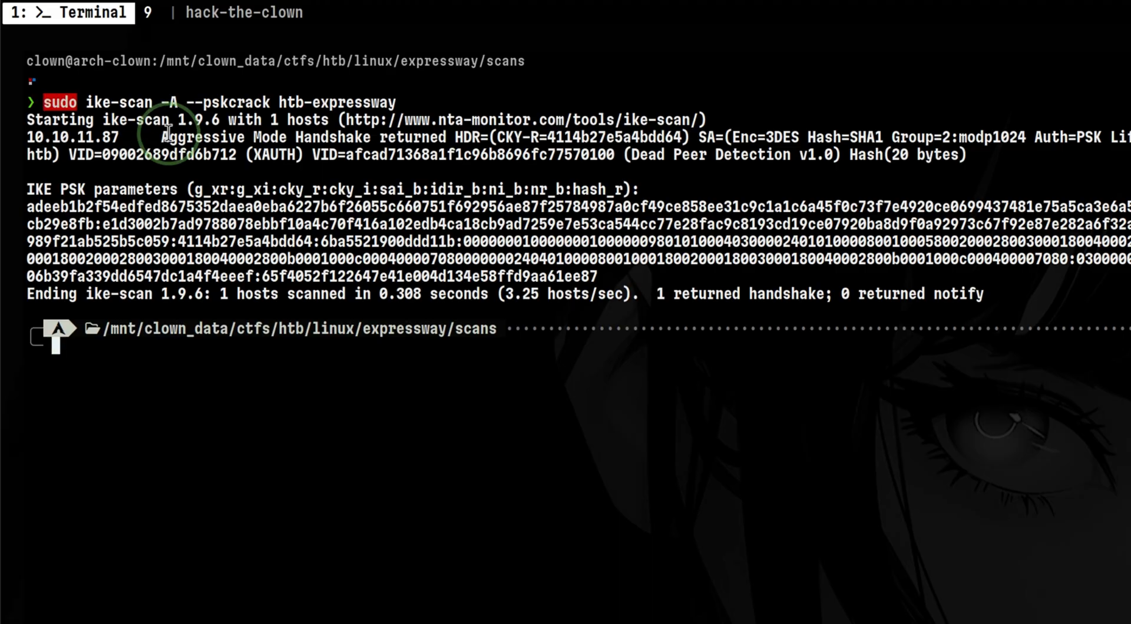
{"action": "double_click", "coordinate": [264, 138]}
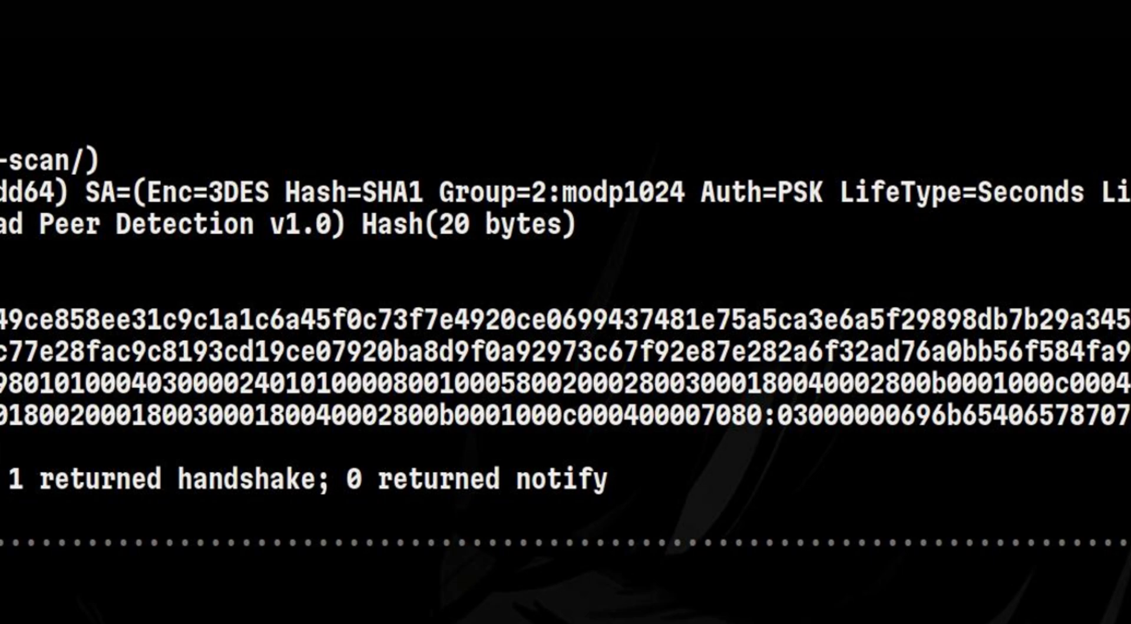
{"action": "double_click", "coordinate": [195, 193]}
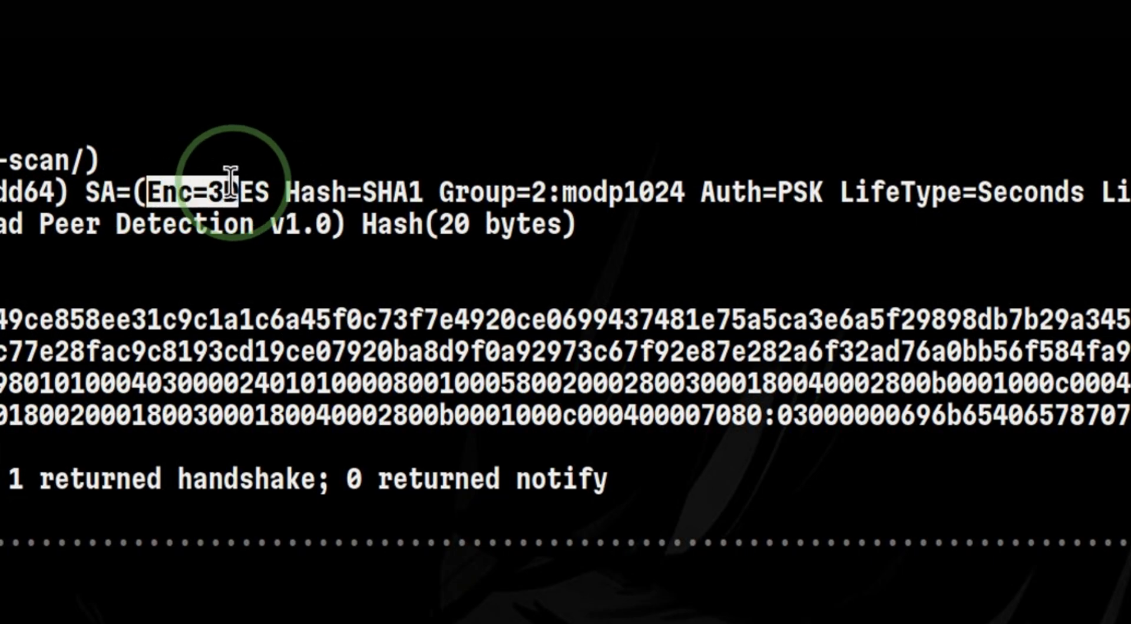
{"action": "double_click", "coordinate": [395, 192]}
{"action": "type", "text": "vim /tmp/"}
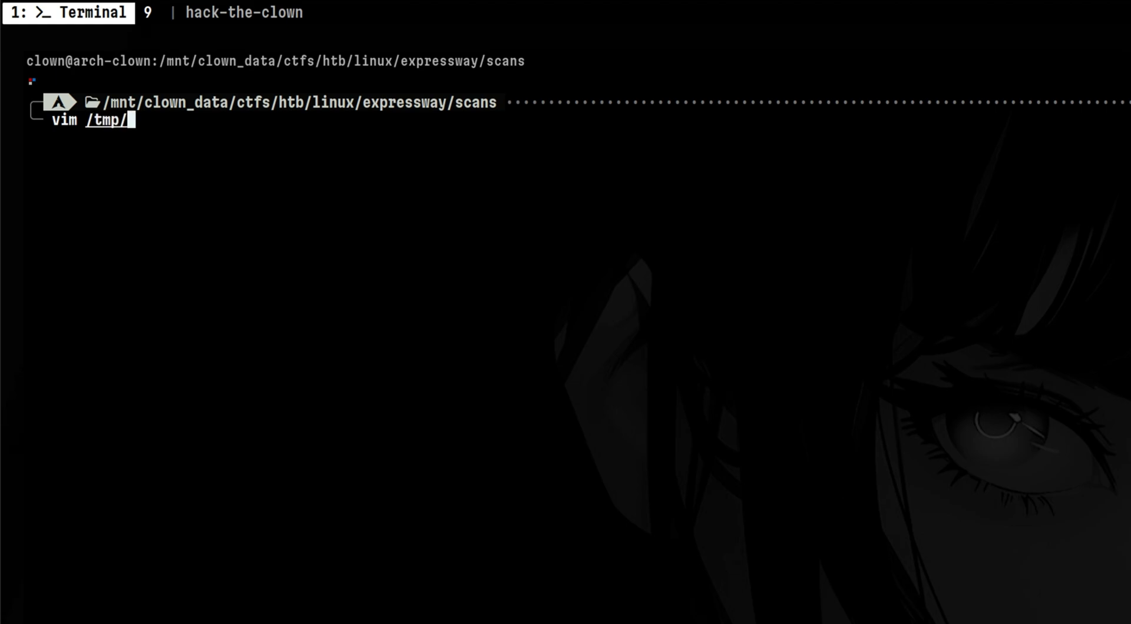
{"action": "type", "text": "hash.txt"}
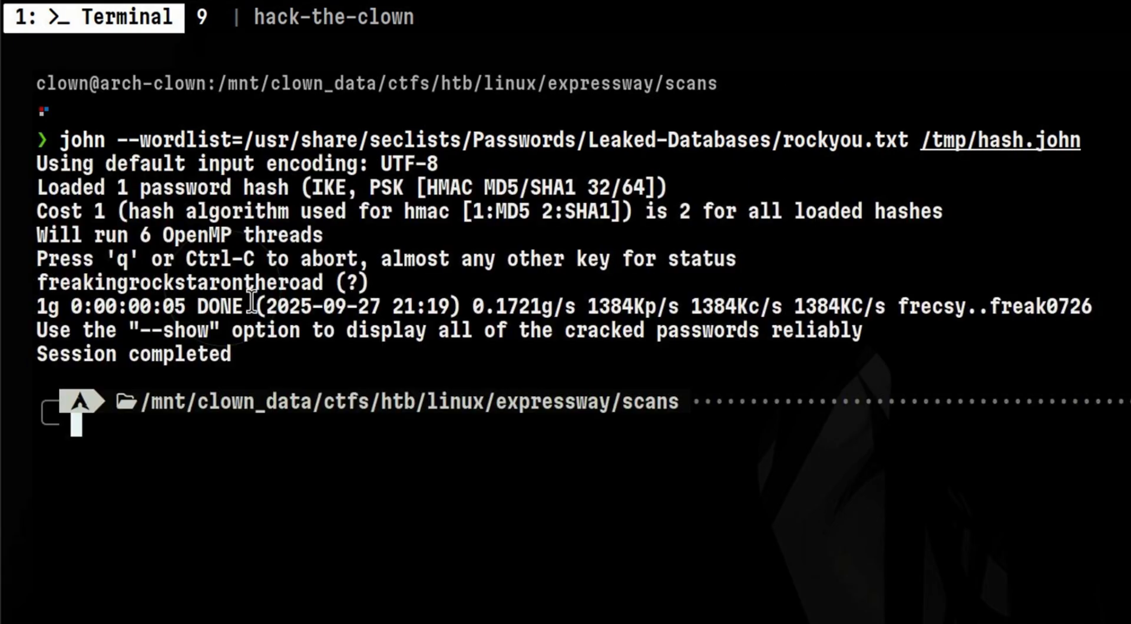
{"action": "double_click", "coordinate": [180, 283]}
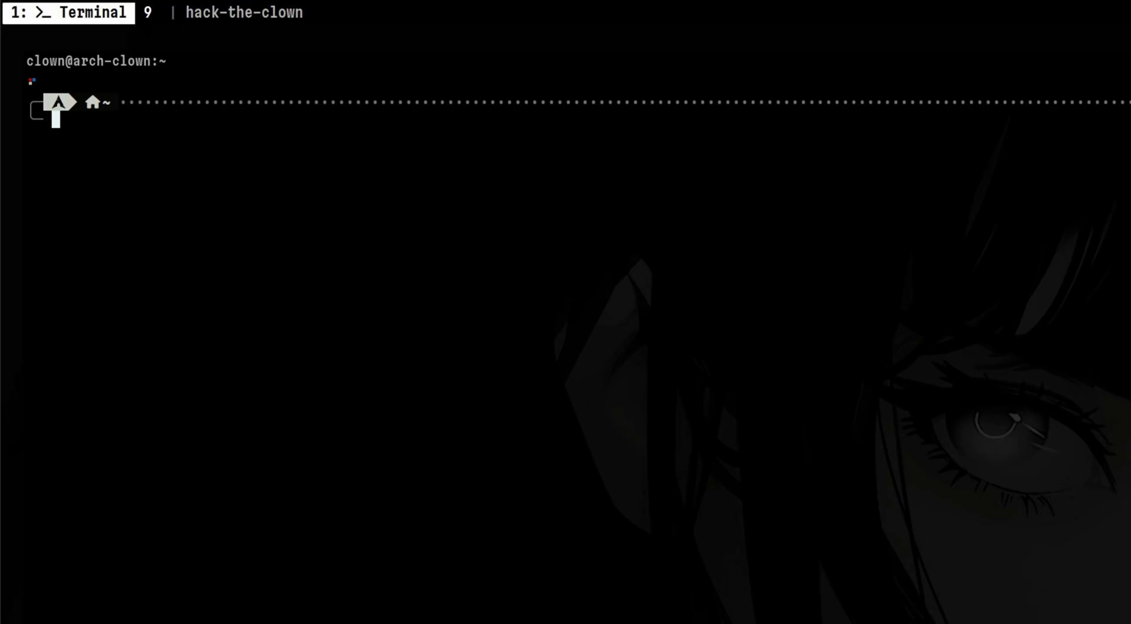
Confirm strongswan is installed and write the myvpn_ikev1 aggressive-mode PSK conn to /etc/ipsec.conf.
{"action": "type", "text": "sudo pacman -Q | grep"}
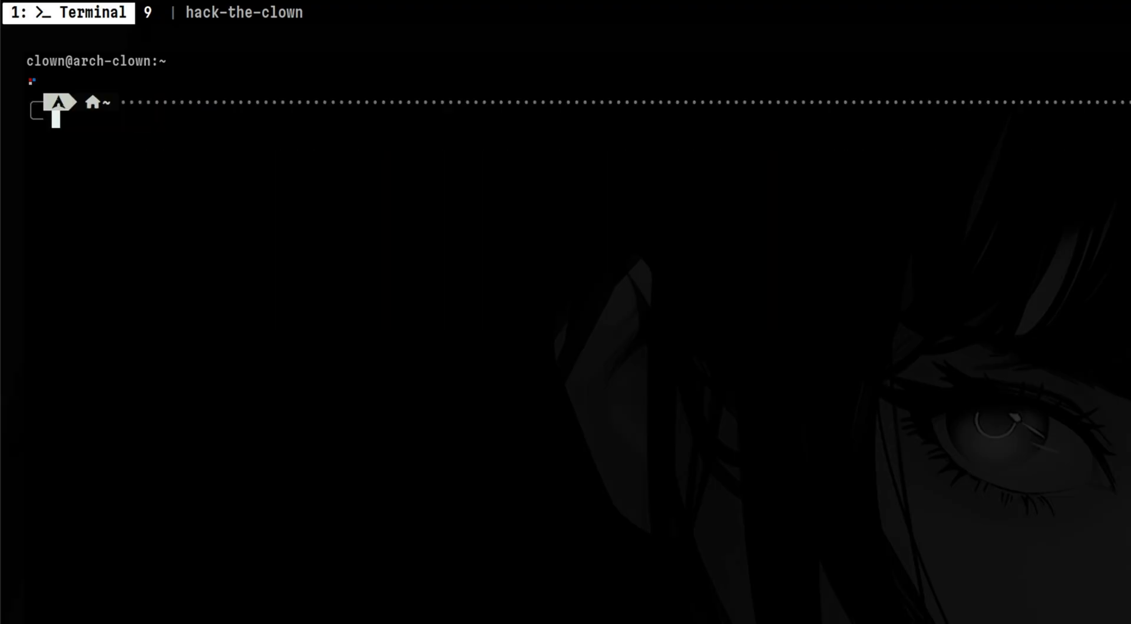
{"action": "type", "text": "sudo"}
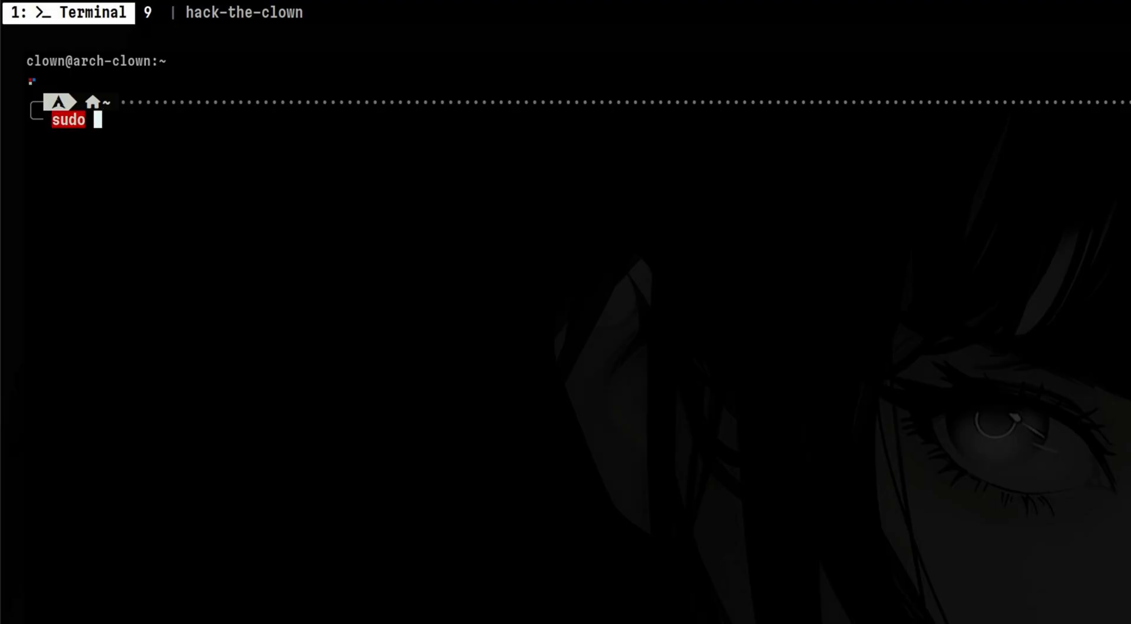
{"action": "type", "text": "vim /etc/ipsec.conf"}
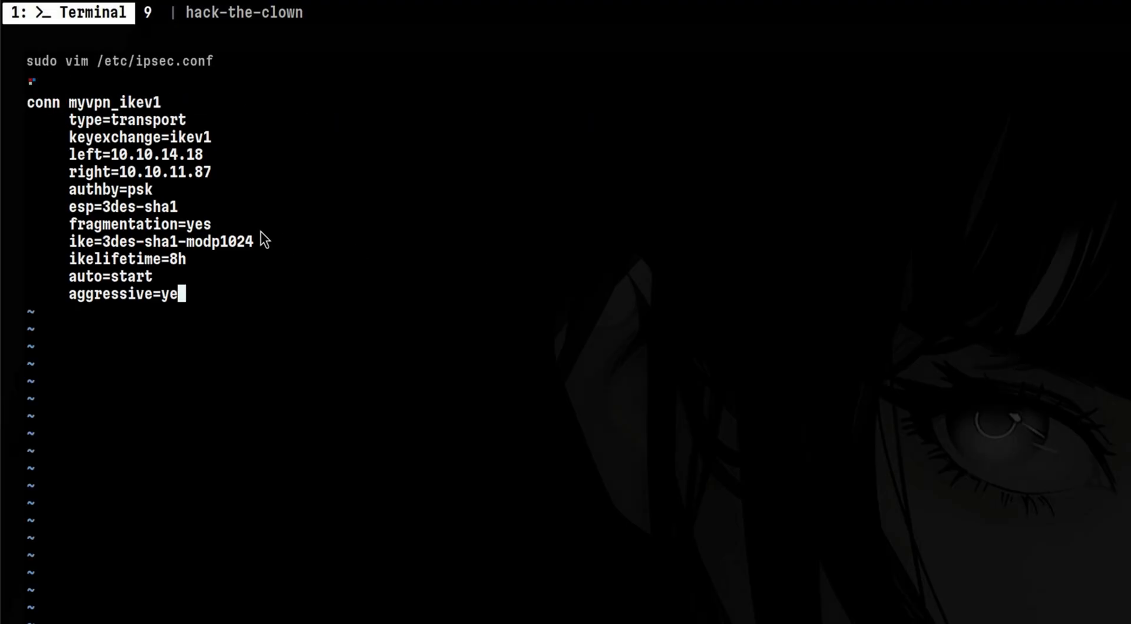
{"action": "type", "text": "s"}
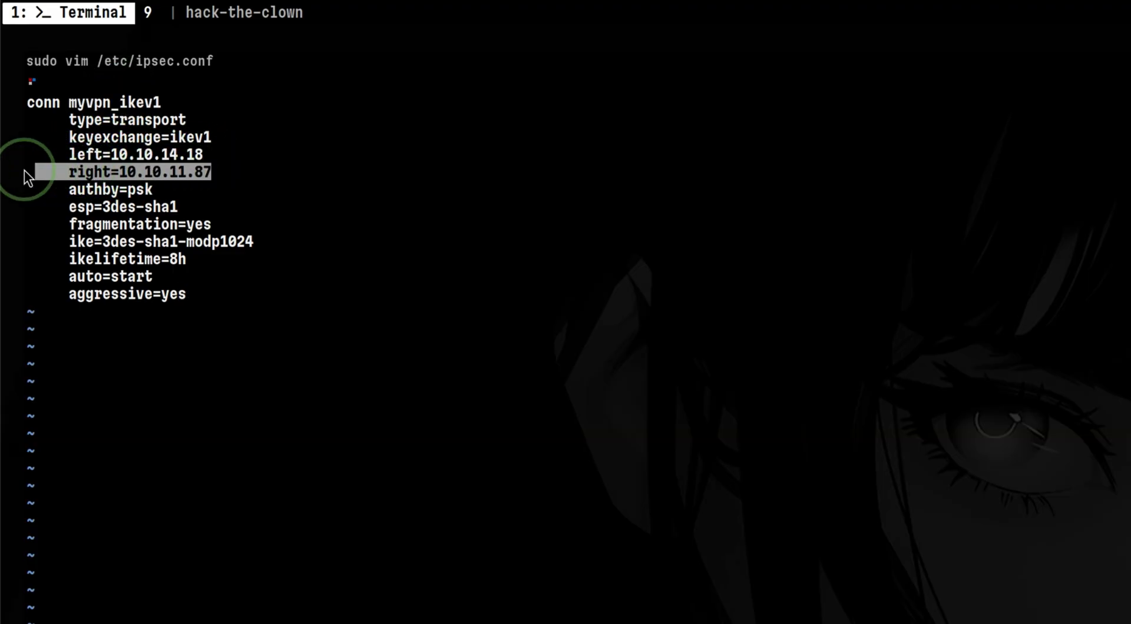
{"action": "mouse_move", "coordinate": [289, 248]}
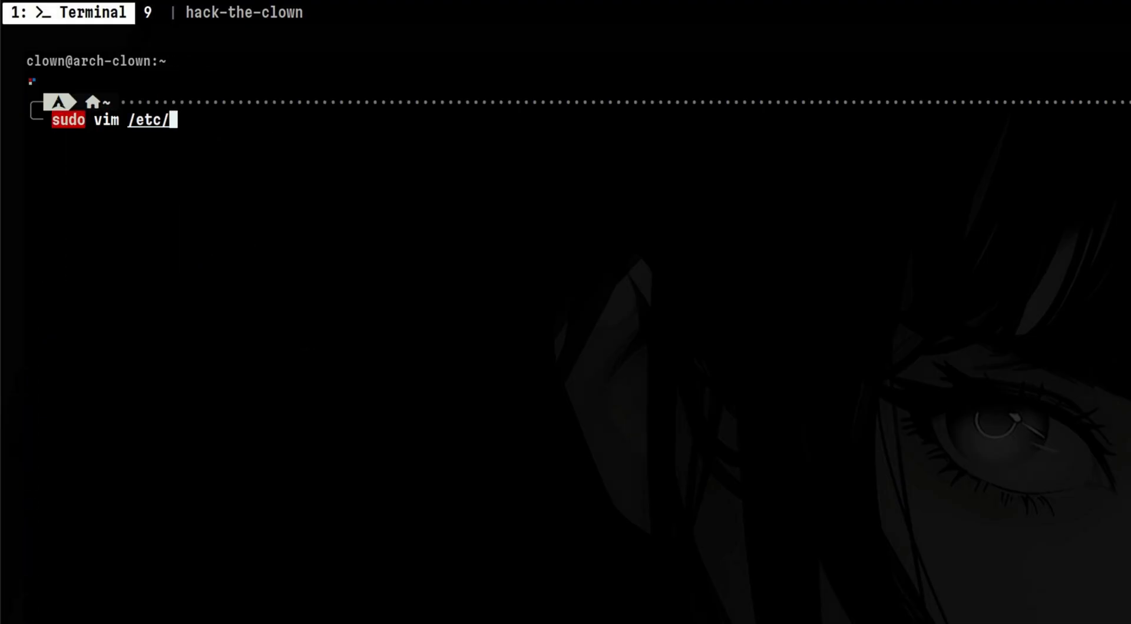
Edit /etc/ipsec.secrets and type sudo ipsec start --nofork.
{"action": "type", "text": "ipsec.s"}
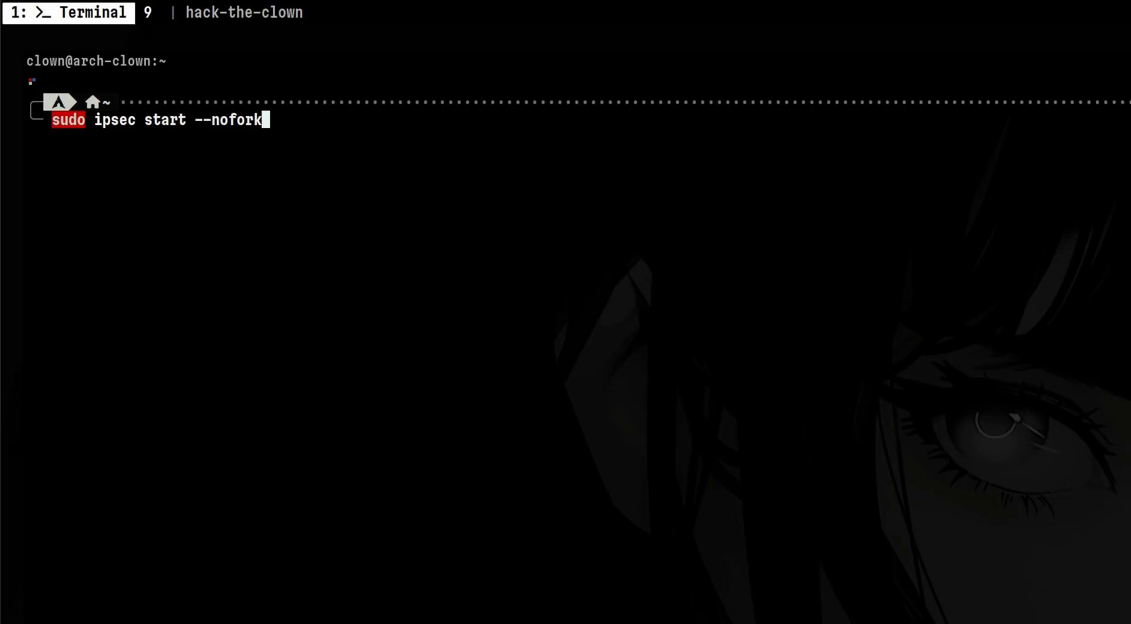
Review the charon log for the myvpn_ikev1 connection to 10.10.11.87.
{"action": "double_click", "coordinate": [228, 119]}
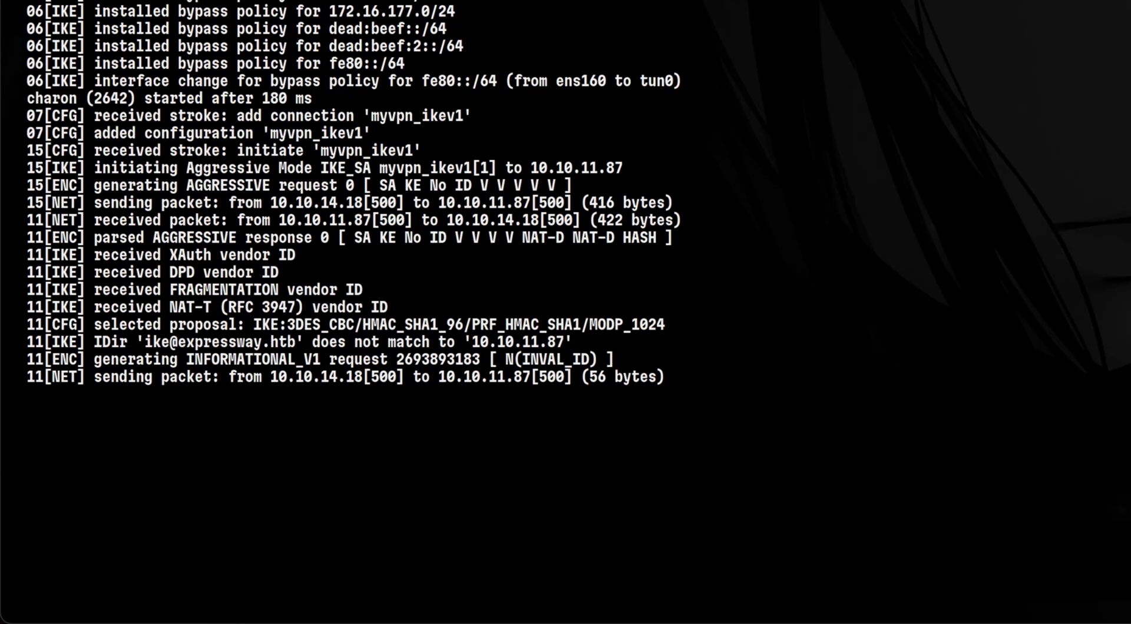
{"action": "double_click", "coordinate": [220, 342]}
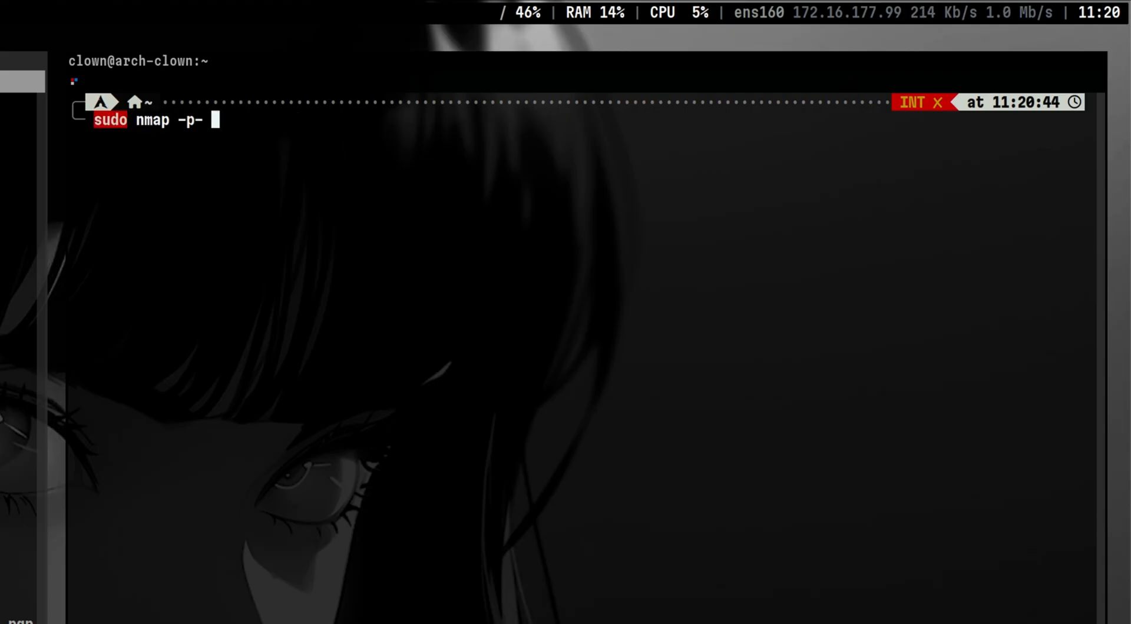
Extend the nmap command with -sC -sV --min-rate=10000.
{"action": "type", "text": "-sC -sV --"}
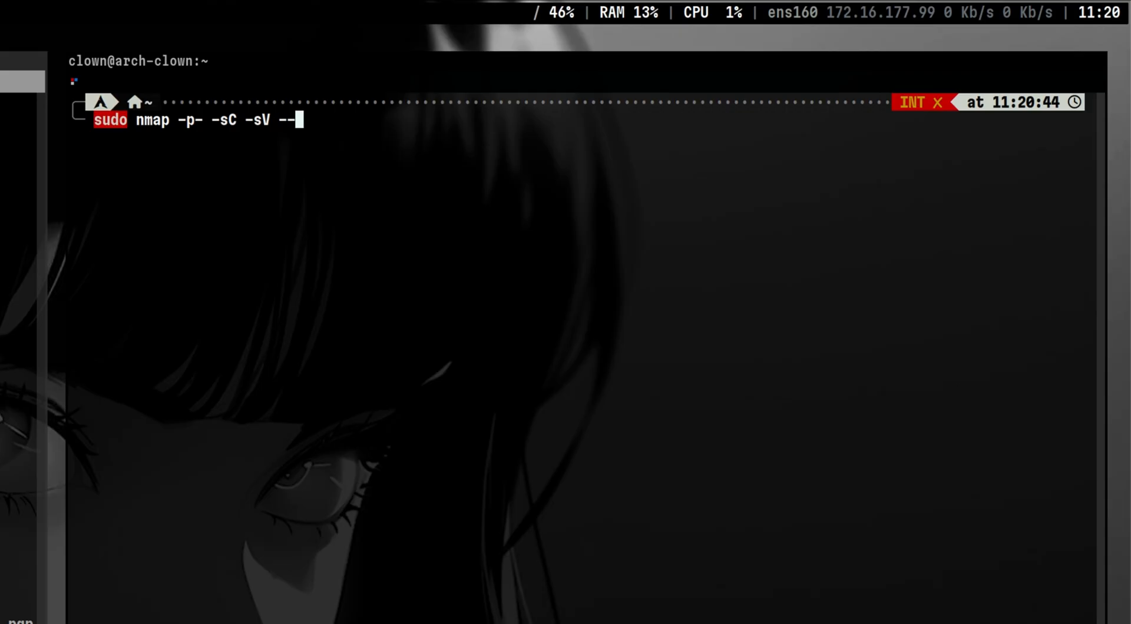
{"action": "type", "text": "min-rate=10000"}
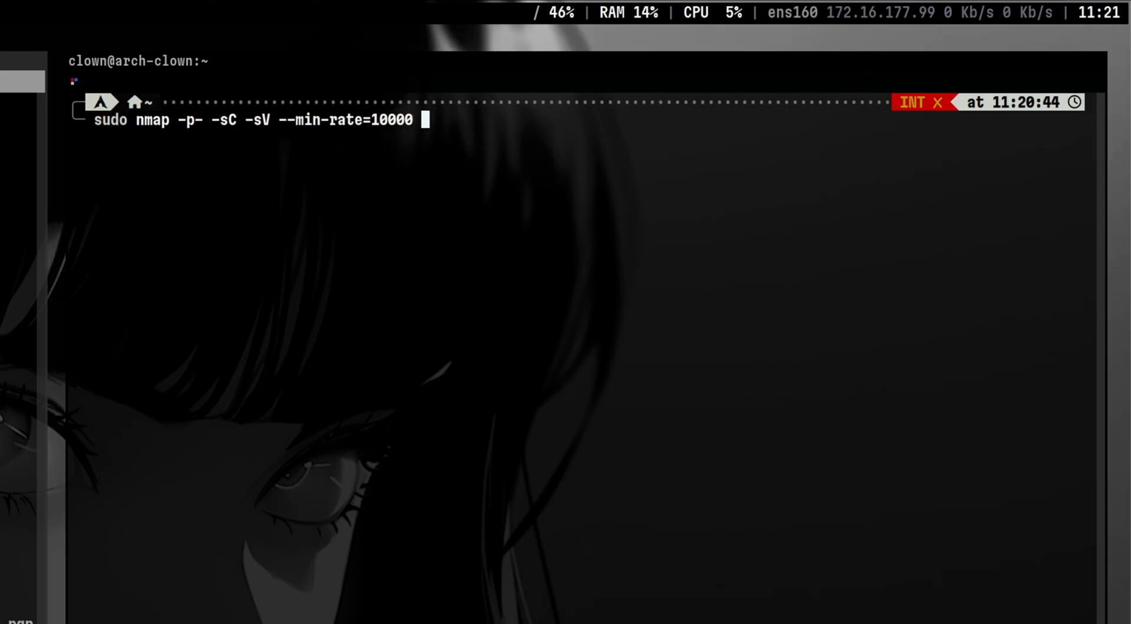